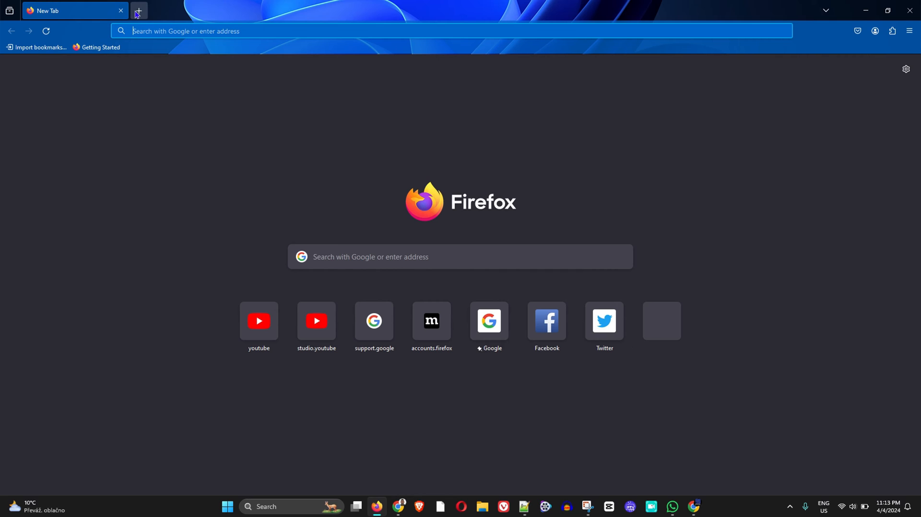
Bring up Firefox's main application menu from the new tab page
click(138, 10)
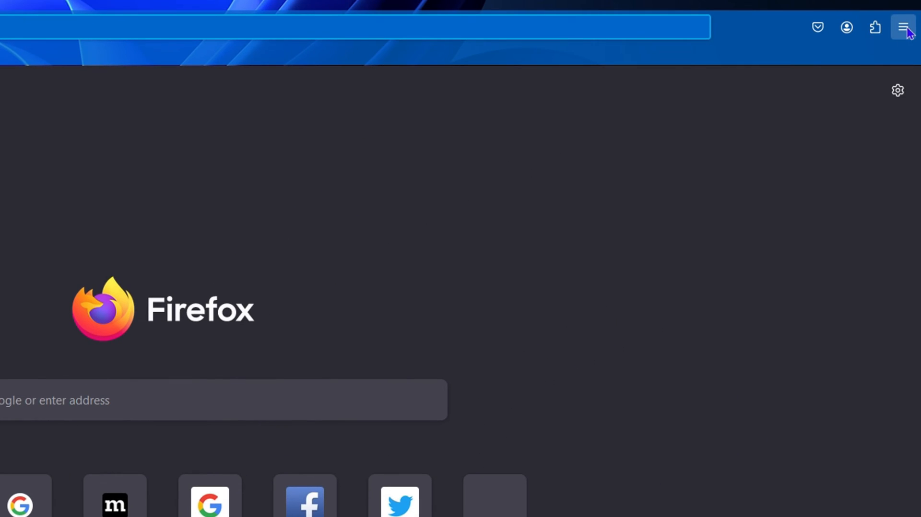
click(903, 27)
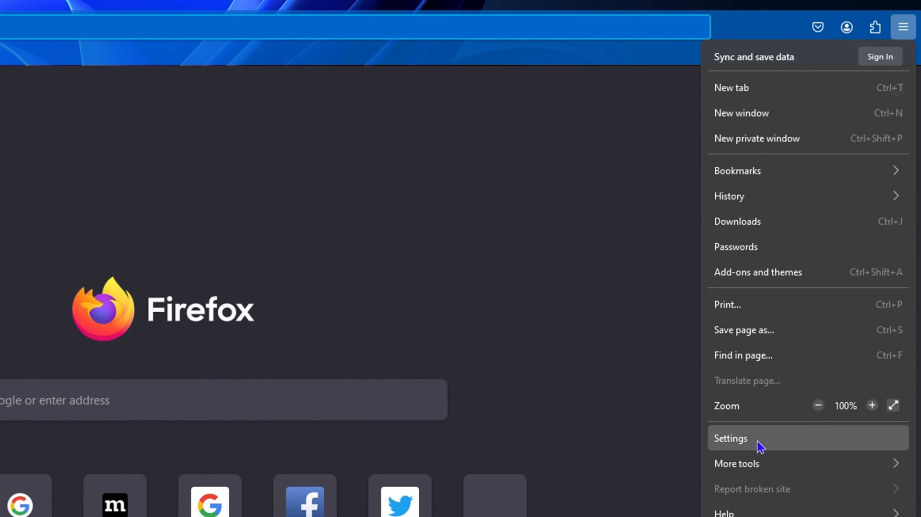
In Settings > Home, set New tabs to Blank Page
click(729, 438)
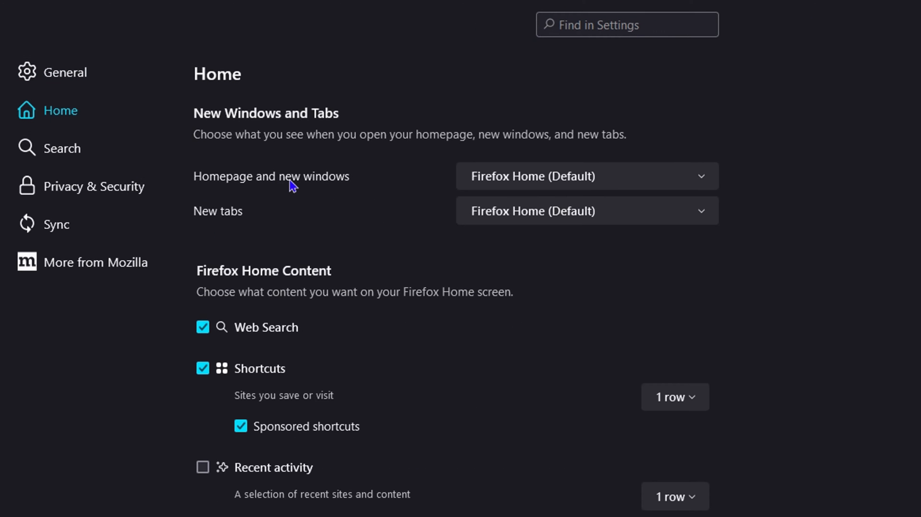
mouse_move(310, 192)
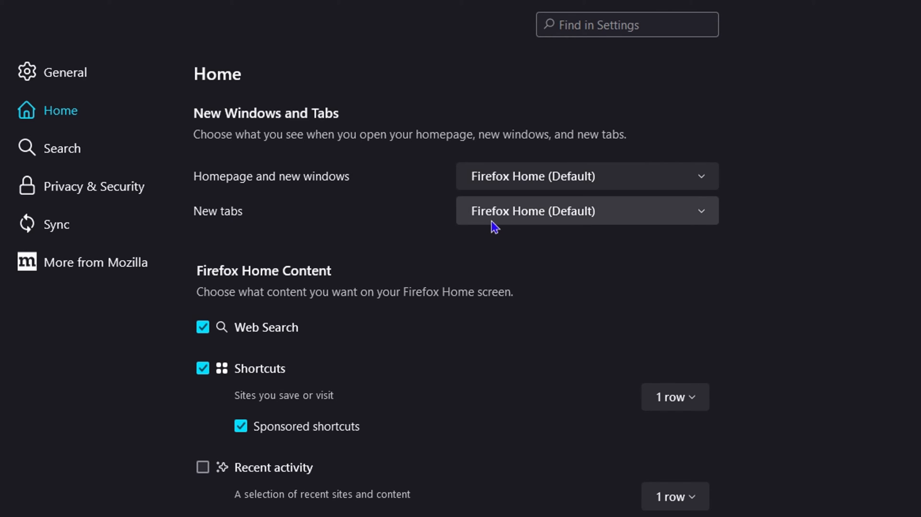
mouse_move(548, 229)
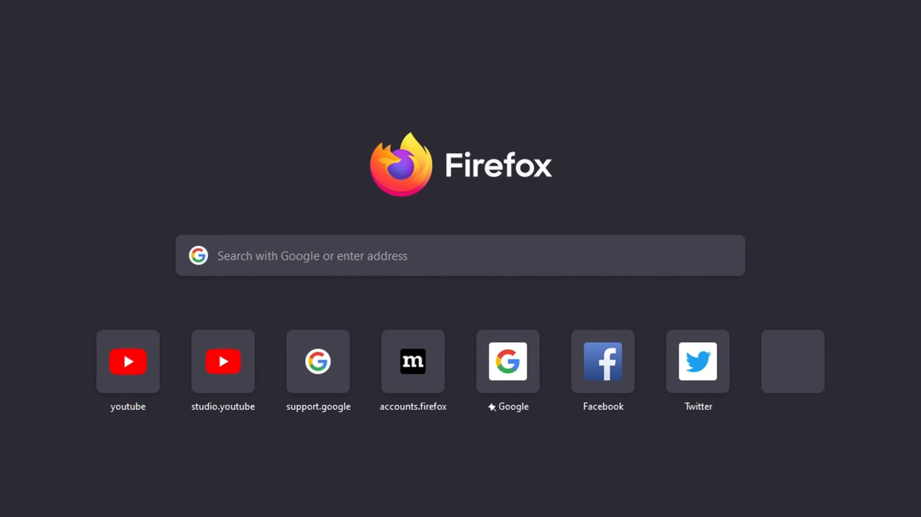
click(576, 166)
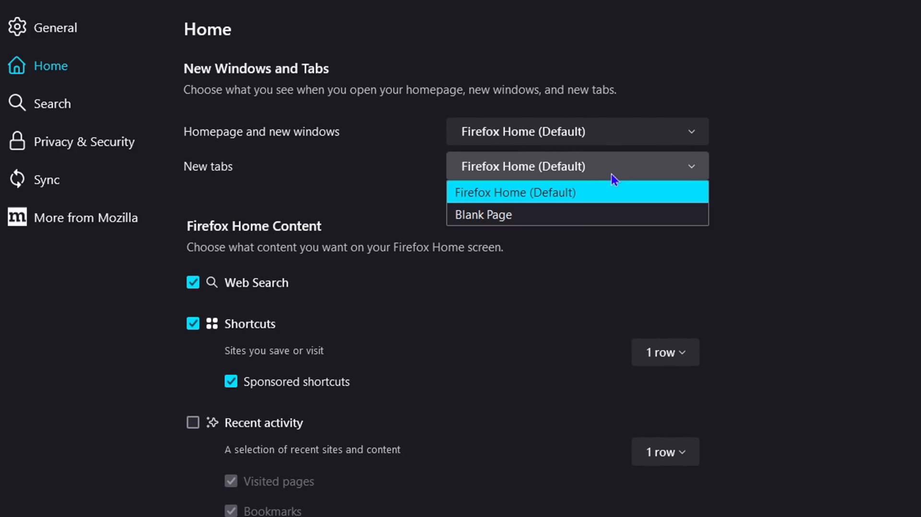
click(483, 215)
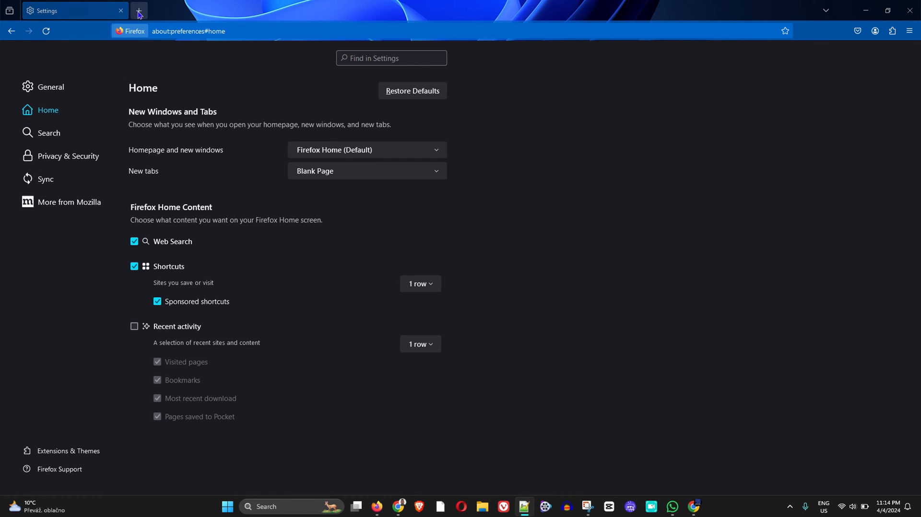
mouse_move(166, 16)
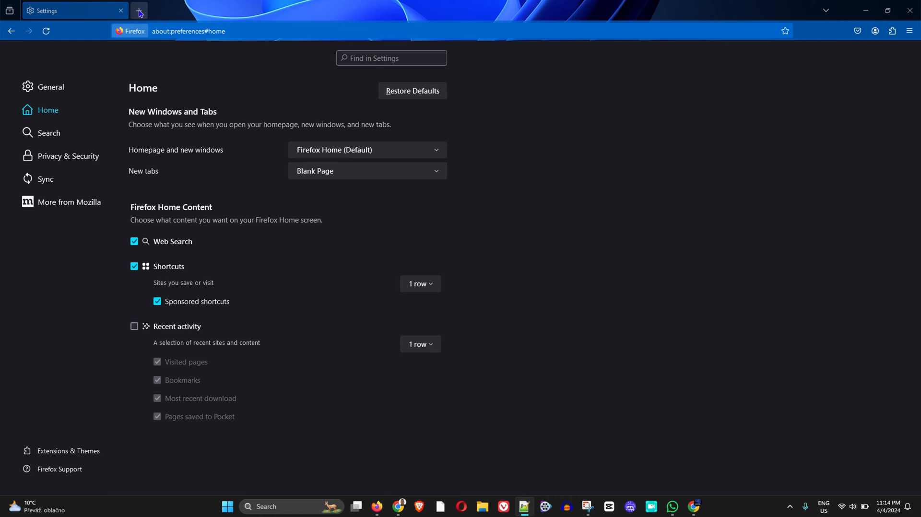
Load addons.mozilla.org/en-US/firefox/addon/new-tab-override/ in a new tab
click(139, 11)
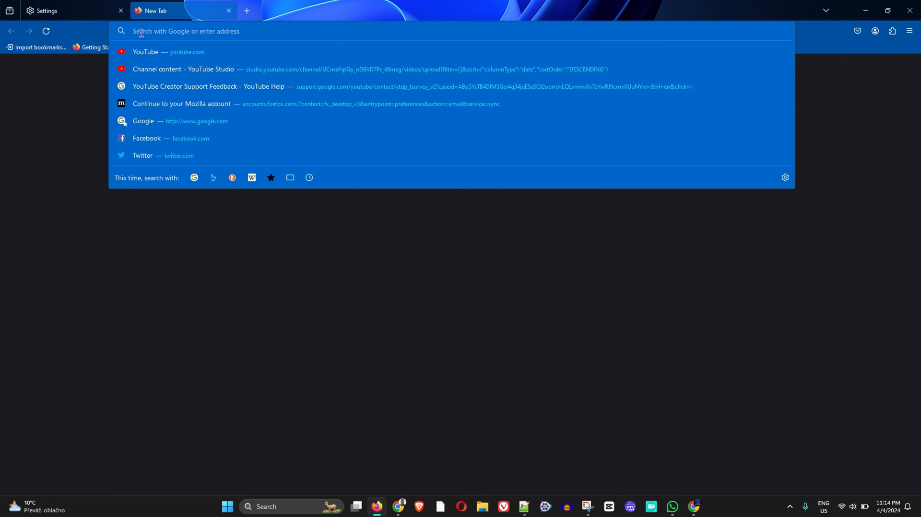
text(https://addons.mozilla.org/en-US/firefox/addon/new-tab-override/)
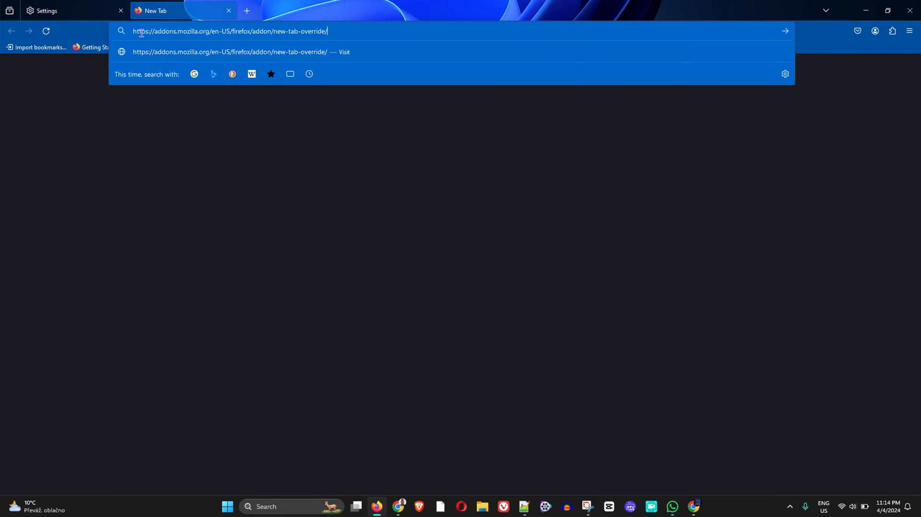
key(Enter)
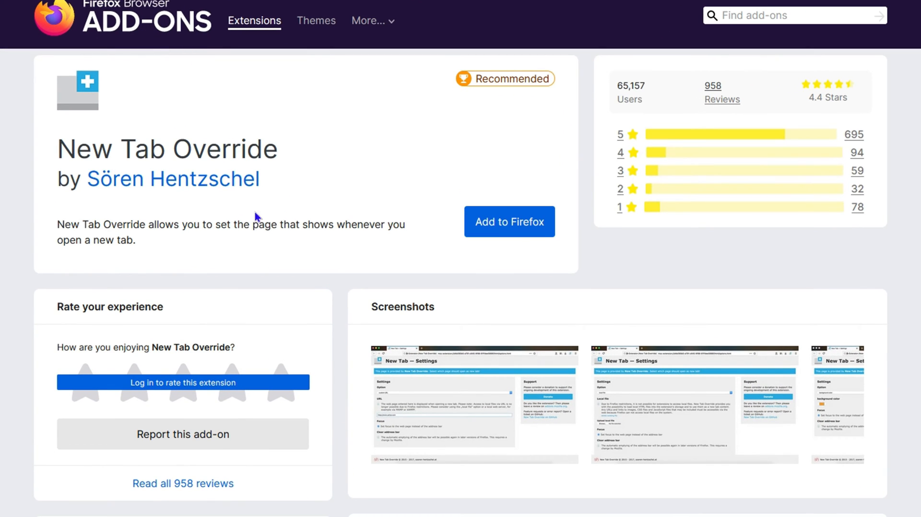
mouse_move(356, 188)
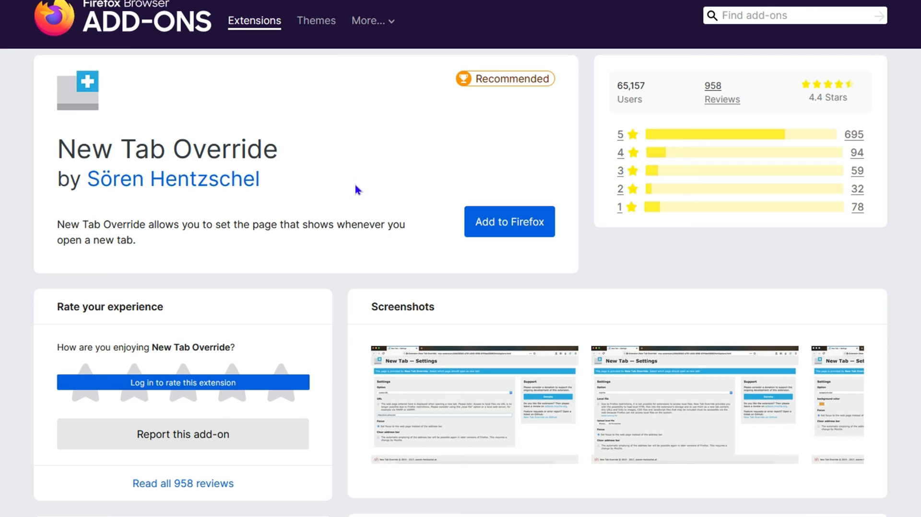
mouse_move(319, 185)
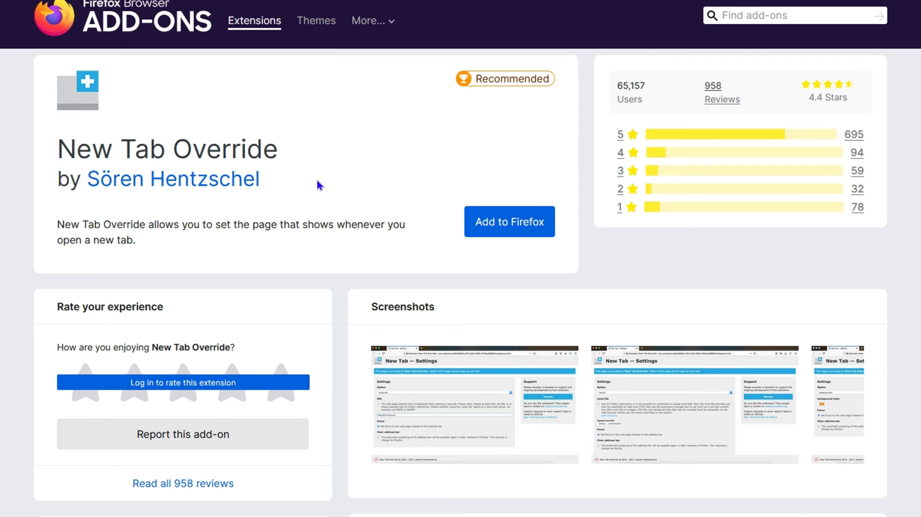
mouse_move(475, 170)
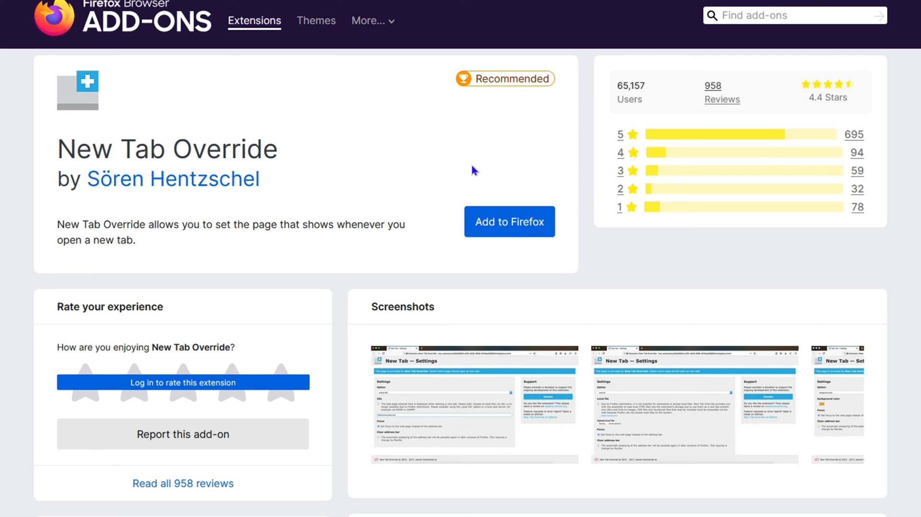
mouse_move(626, 84)
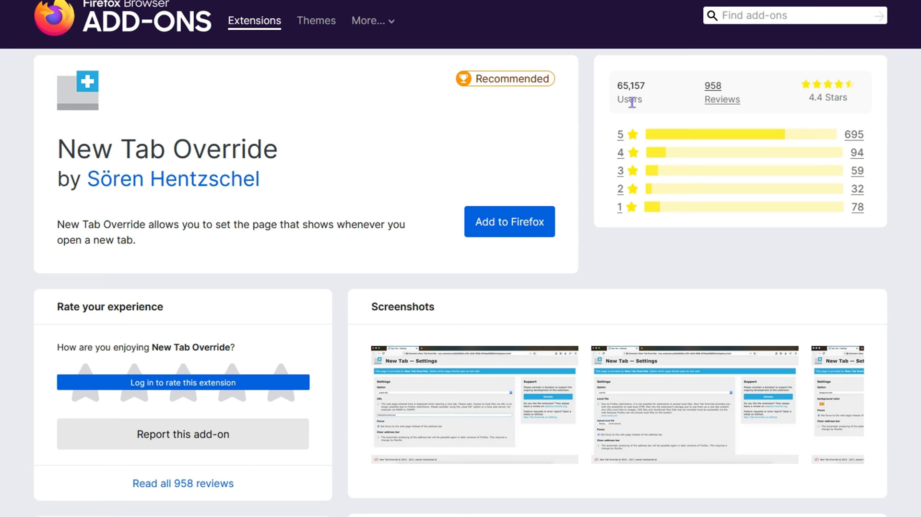
mouse_move(844, 111)
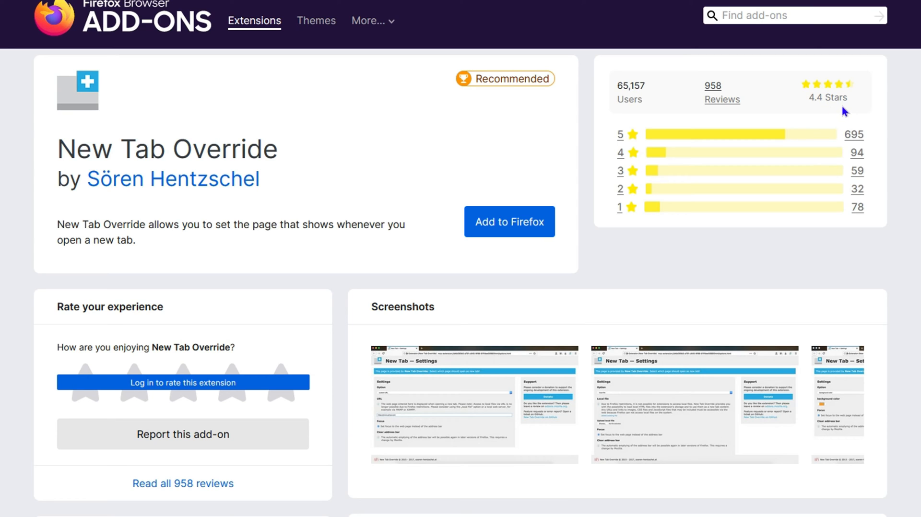
mouse_move(759, 101)
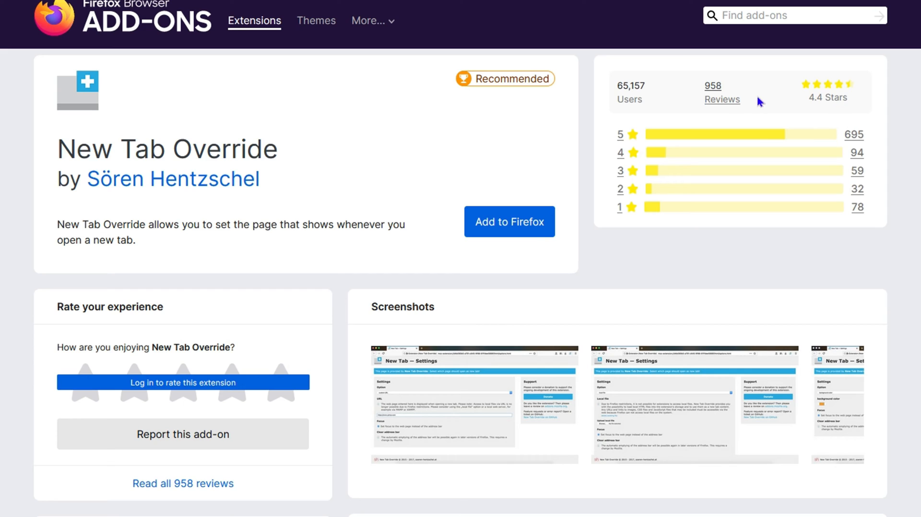
mouse_move(727, 136)
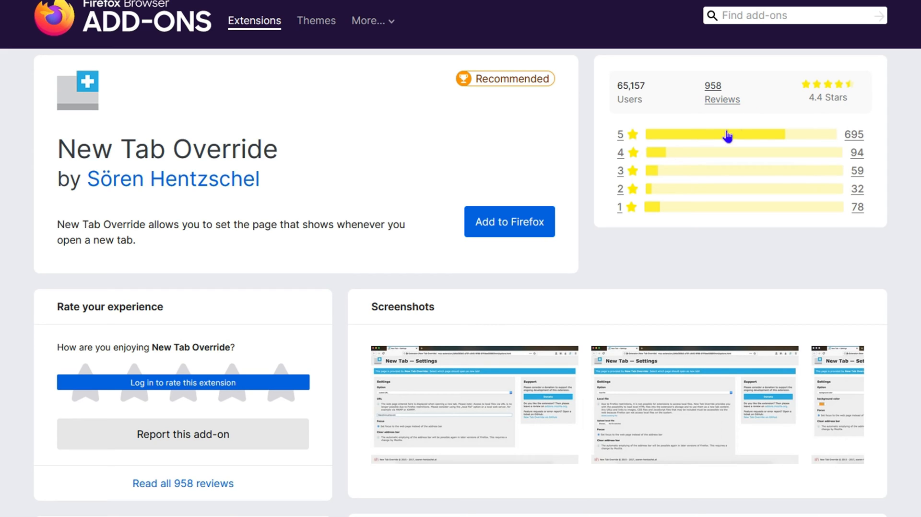
mouse_move(752, 141)
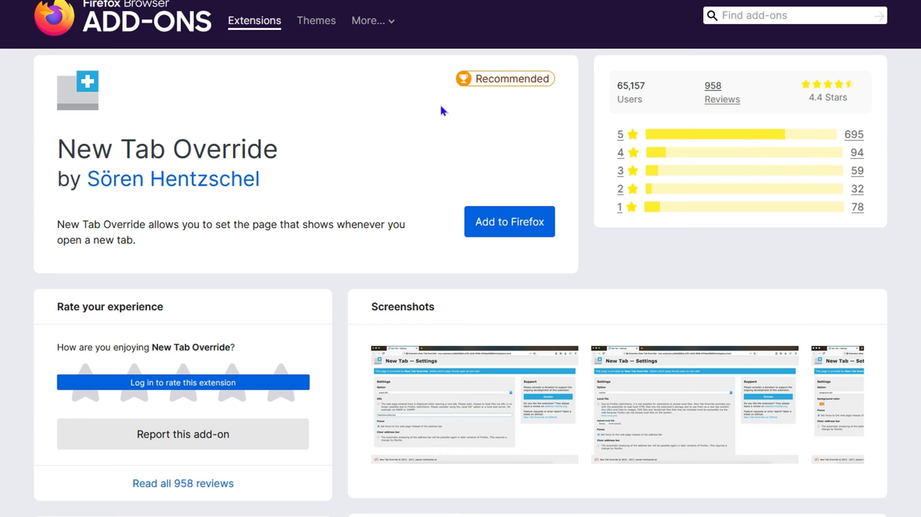
mouse_move(500, 236)
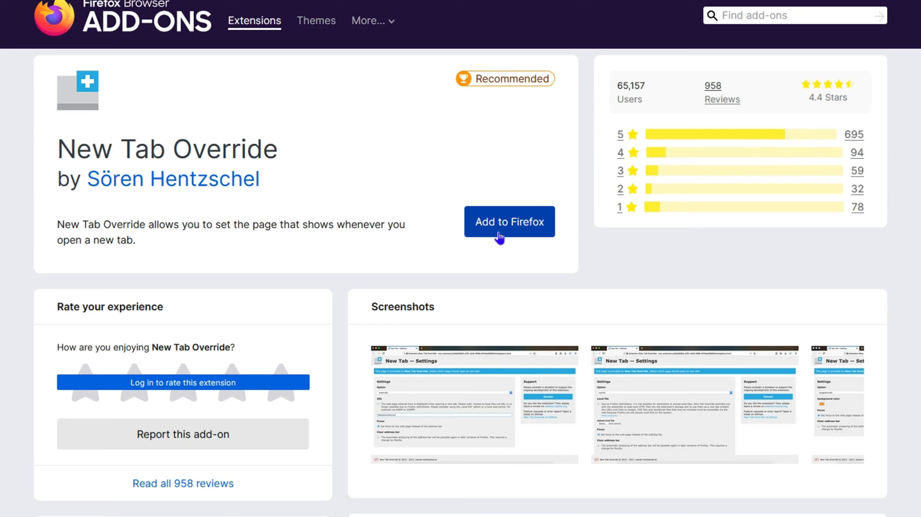
Install New Tab Override, approving its permissions and allowing it in private windows
click(509, 222)
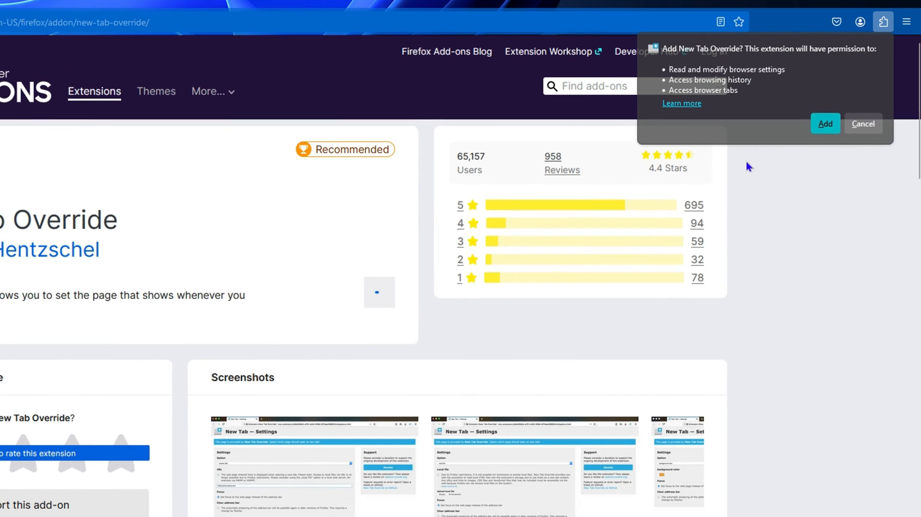
click(824, 124)
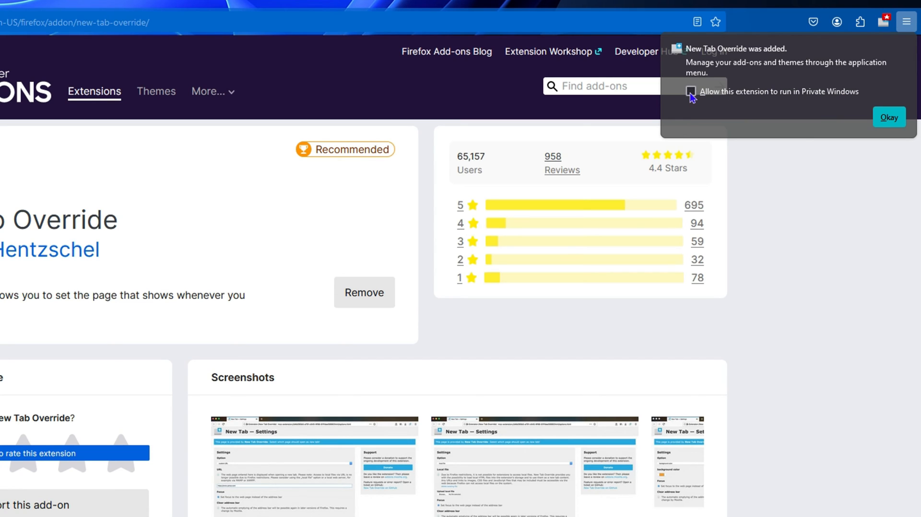
click(690, 92)
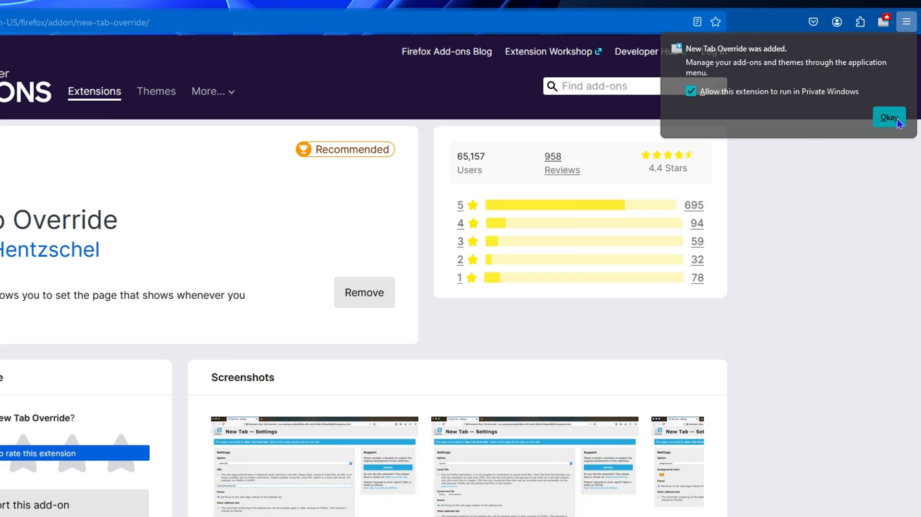
click(888, 117)
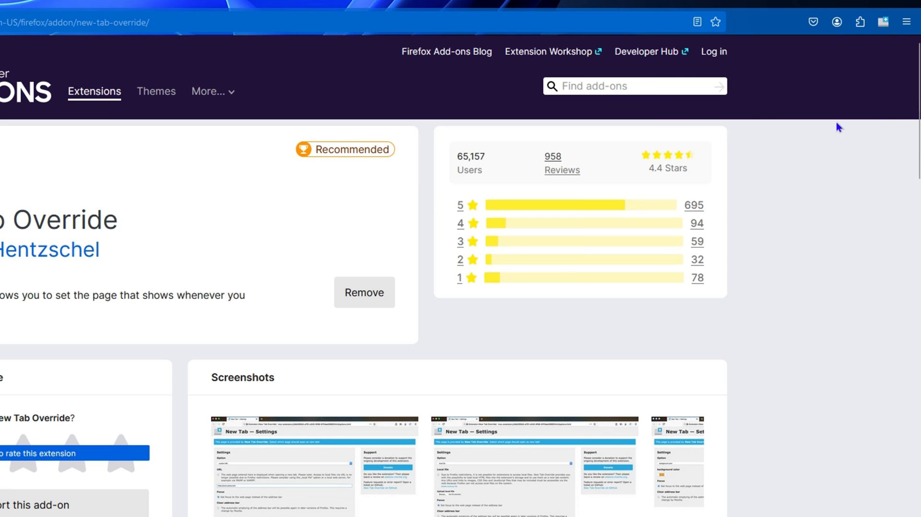
mouse_move(882, 75)
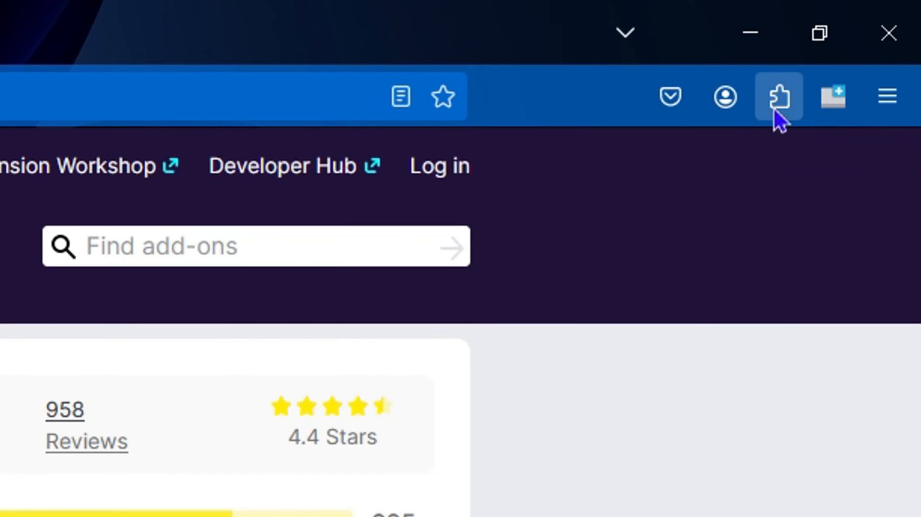
mouse_move(833, 108)
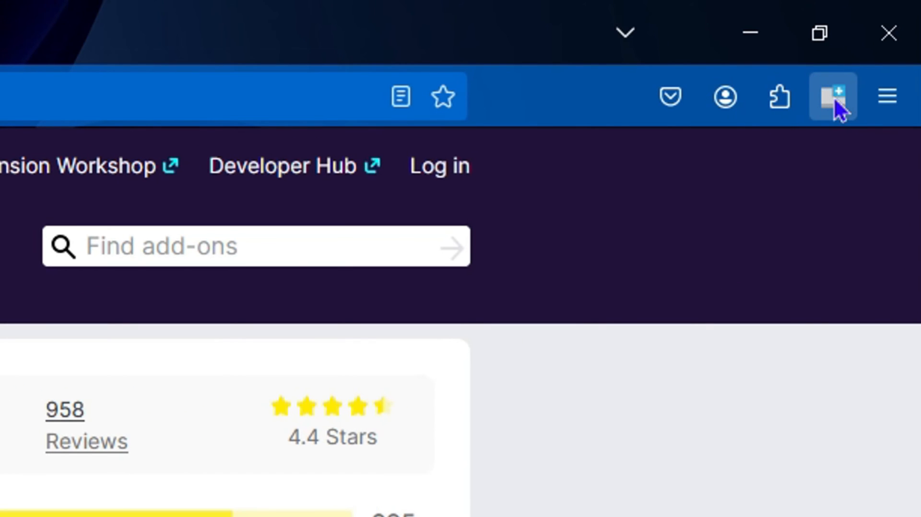
mouse_move(838, 97)
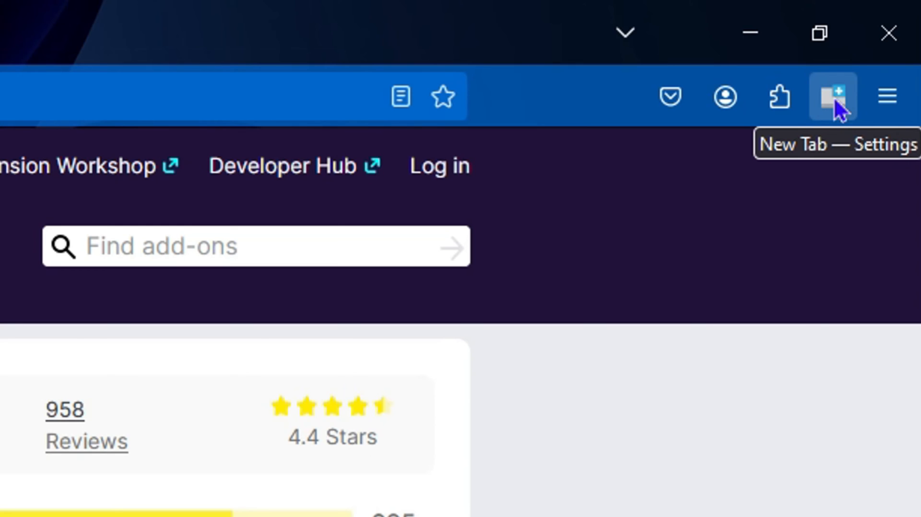
In New Tab Override's settings, enter a Google .com address as the custom URL
click(831, 97)
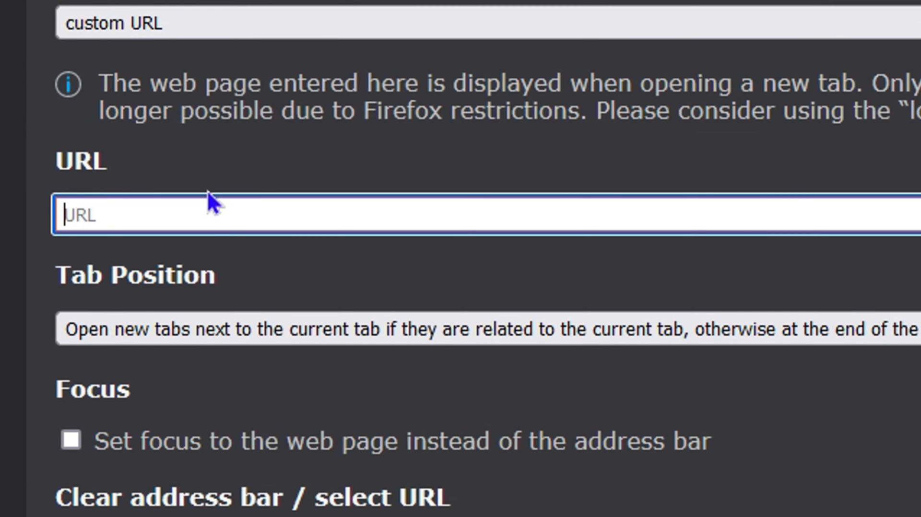
text(google)
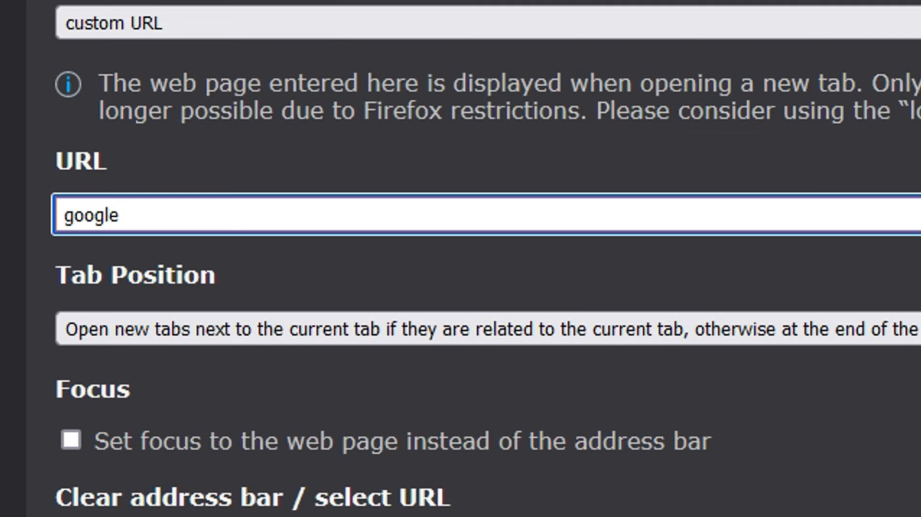
text(.com)
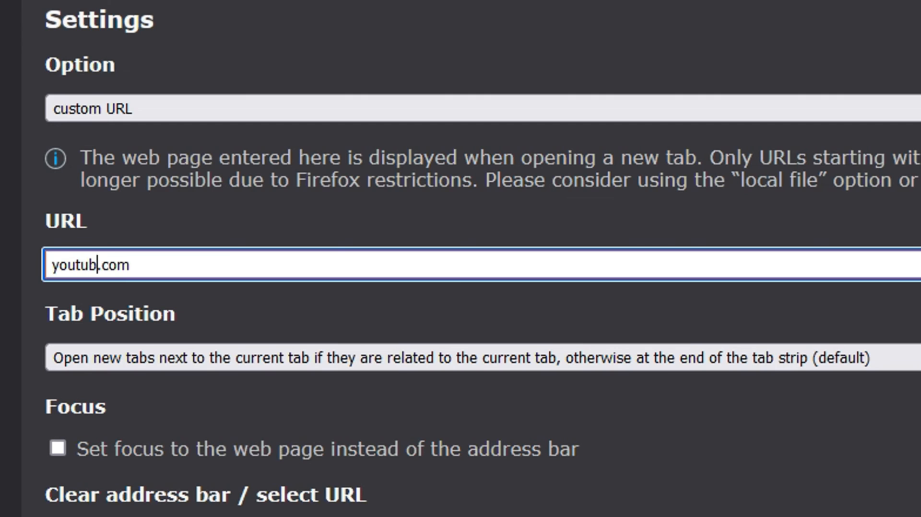
text(e)
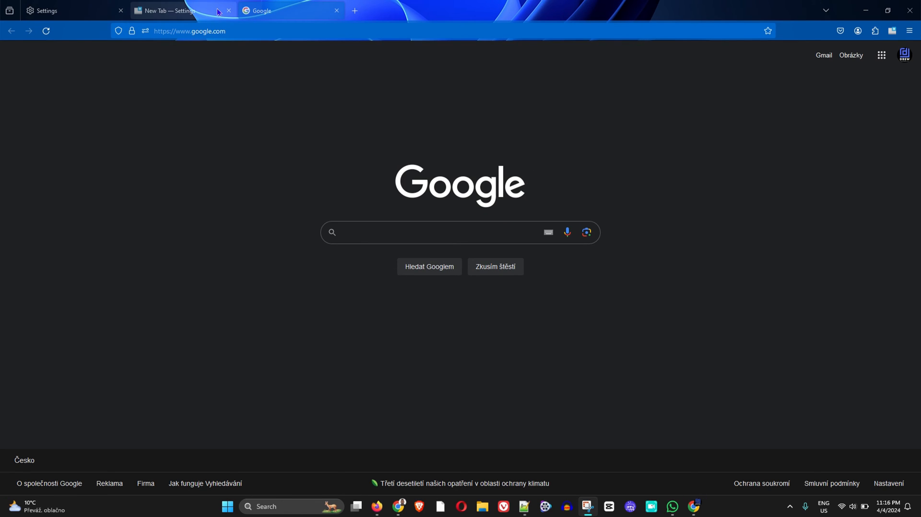
text(https://www.youtube.com)
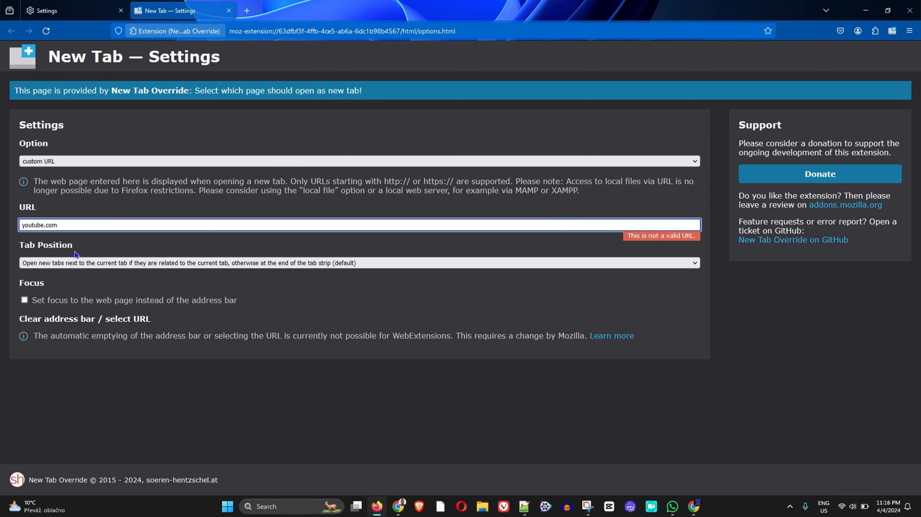
double_click(34, 226)
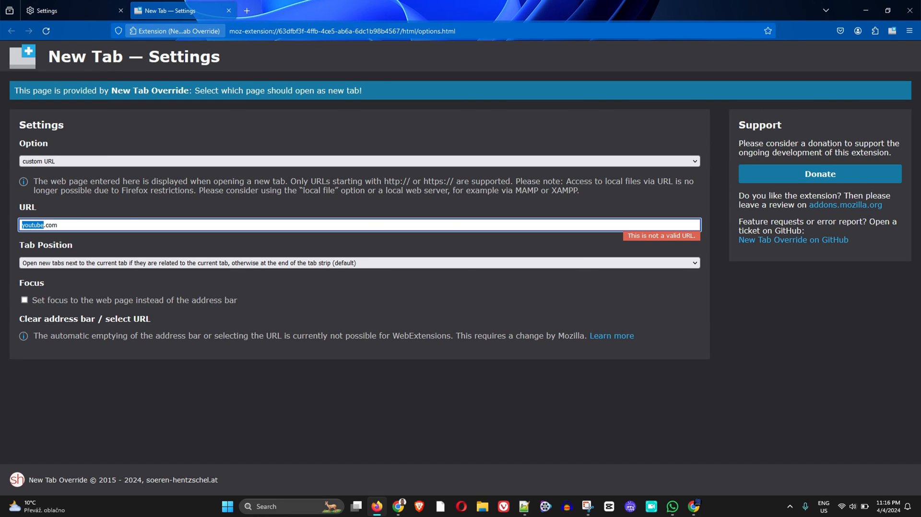
text(google.com)
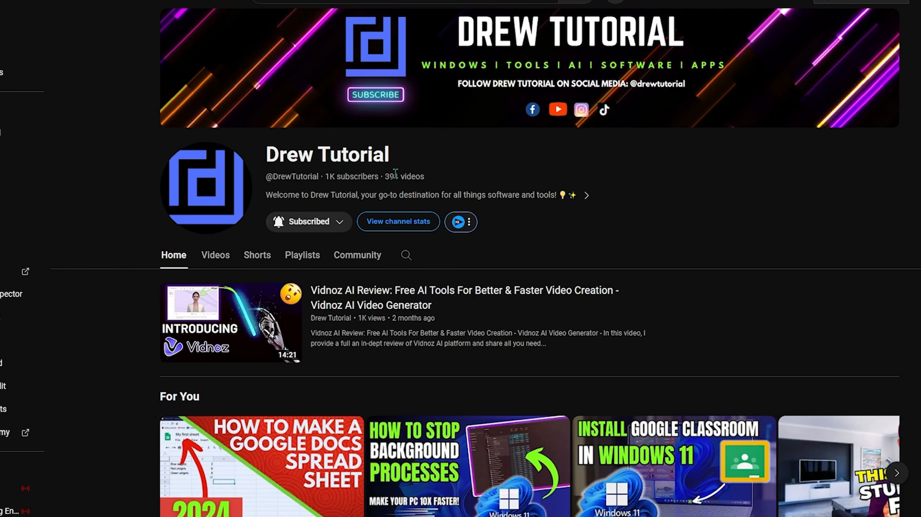
Browse the YouTube channel's home page, Videos section and Shorts grid
scroll(down, 3)
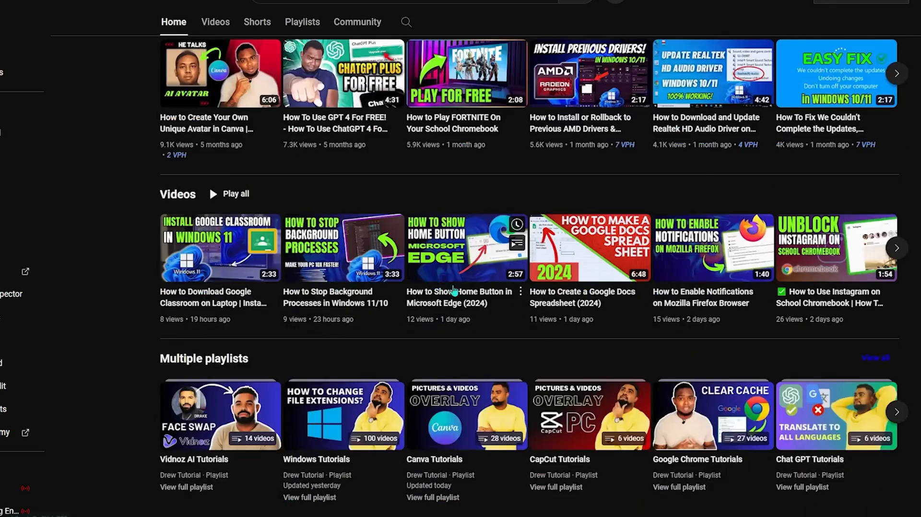
click(215, 22)
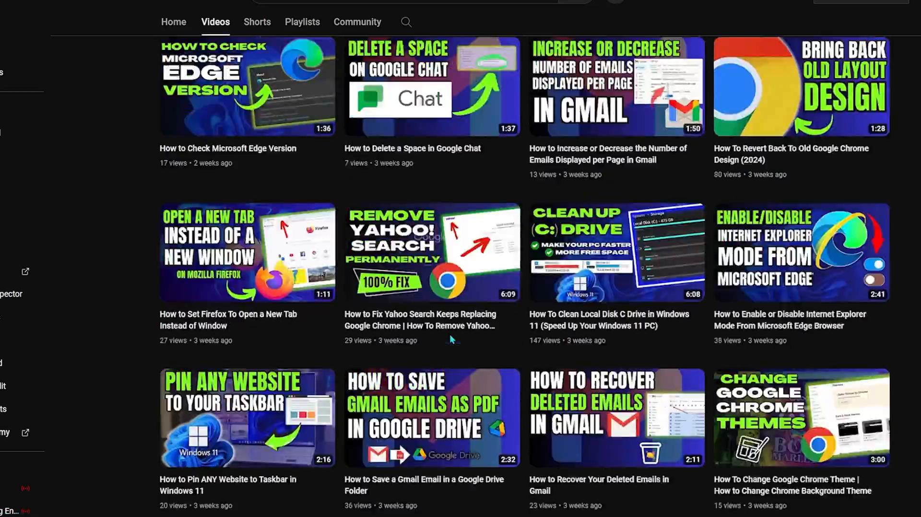
click(257, 22)
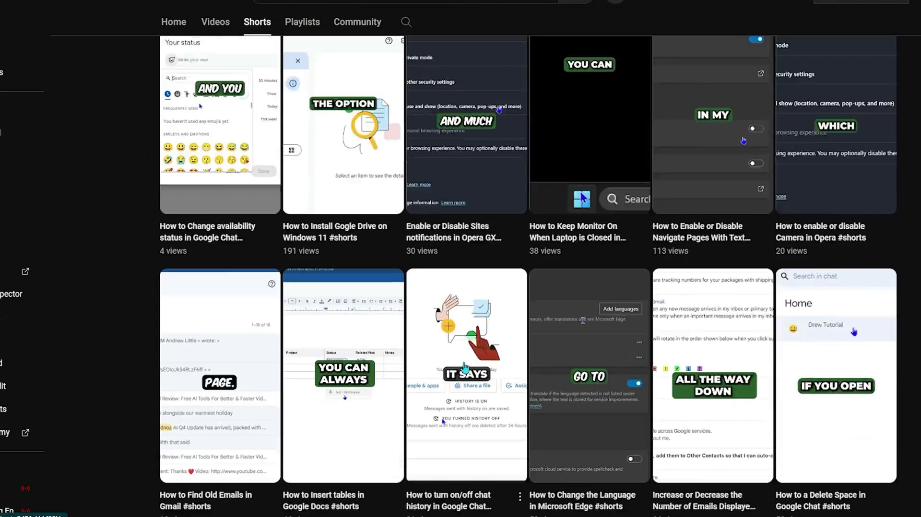
scroll(down, 3)
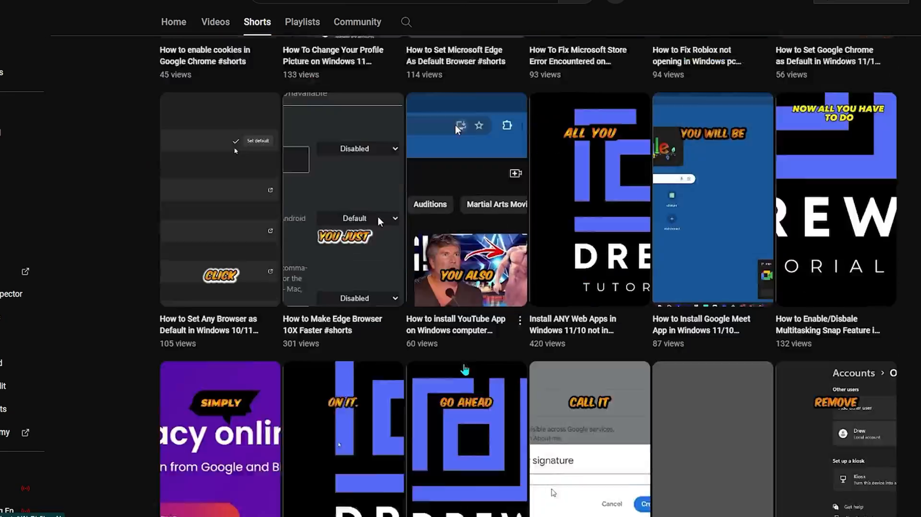